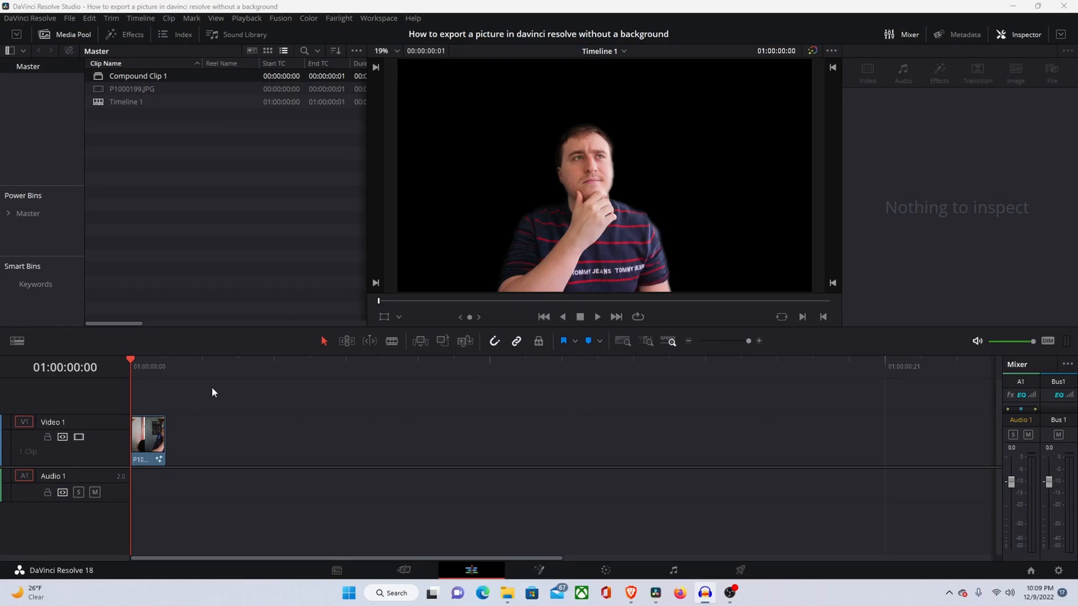
mouse_move(208, 389)
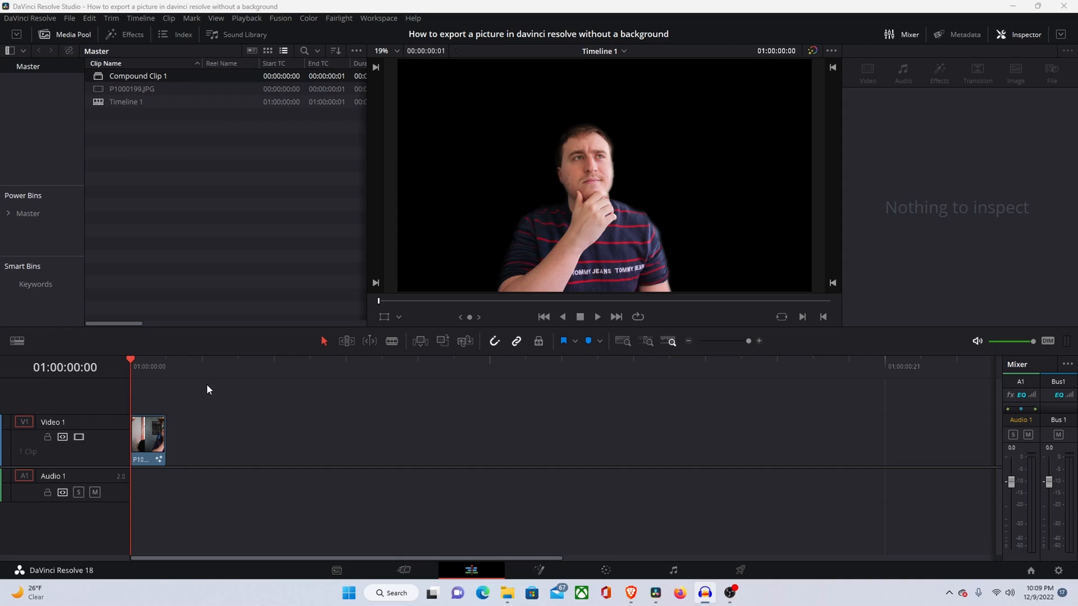
mouse_move(516, 103)
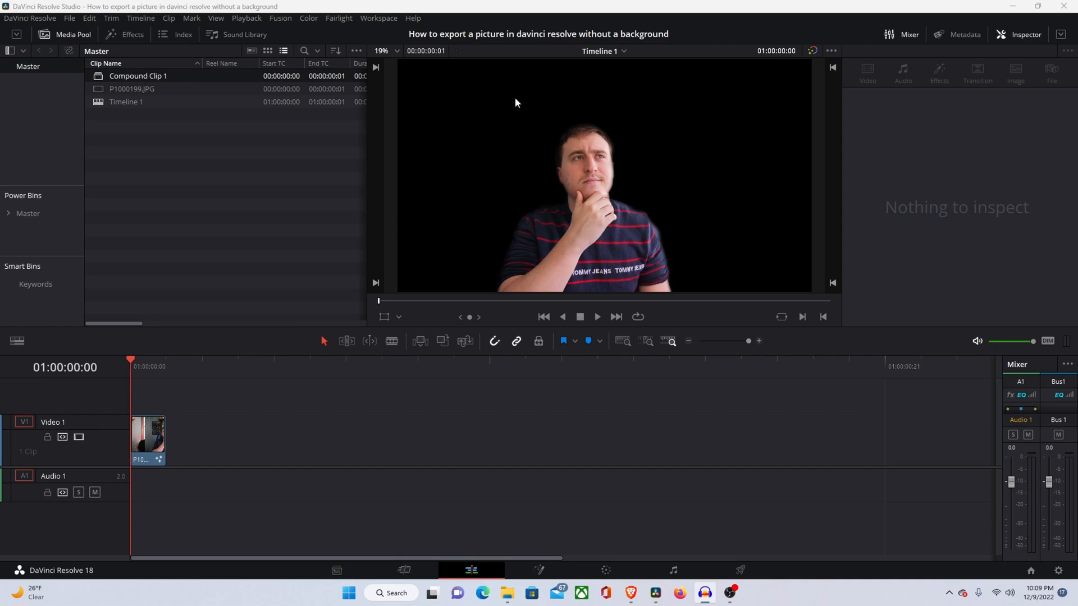
mouse_move(445, 138)
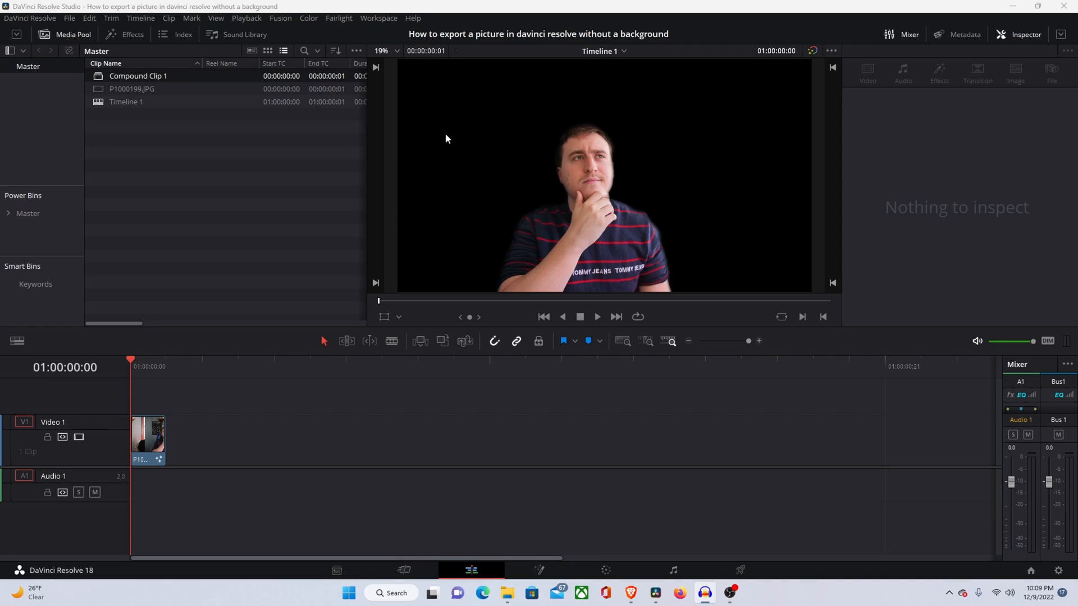
mouse_move(752, 212)
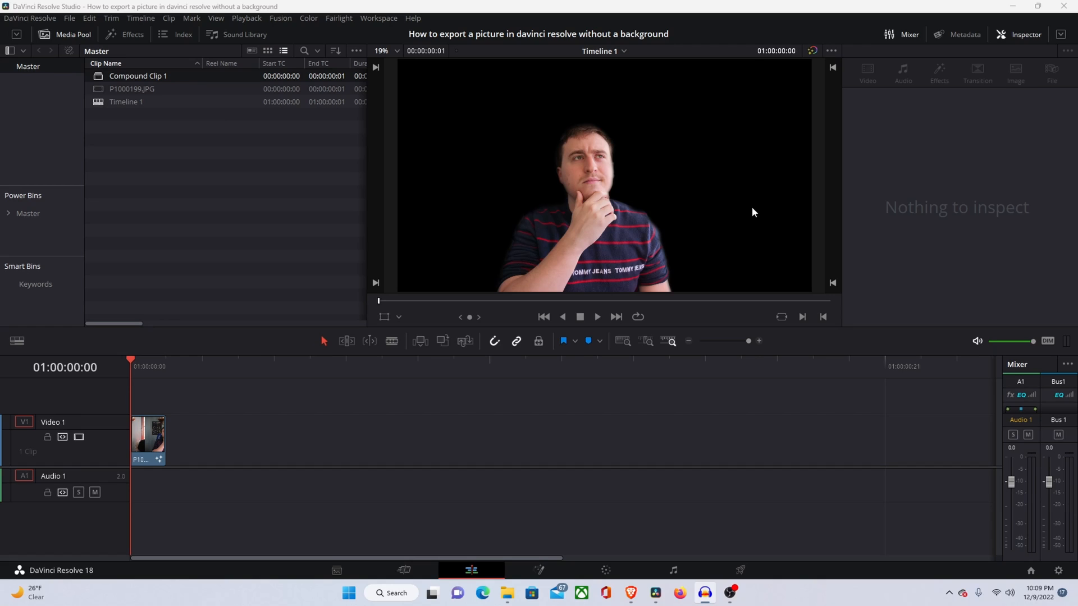
mouse_move(738, 206)
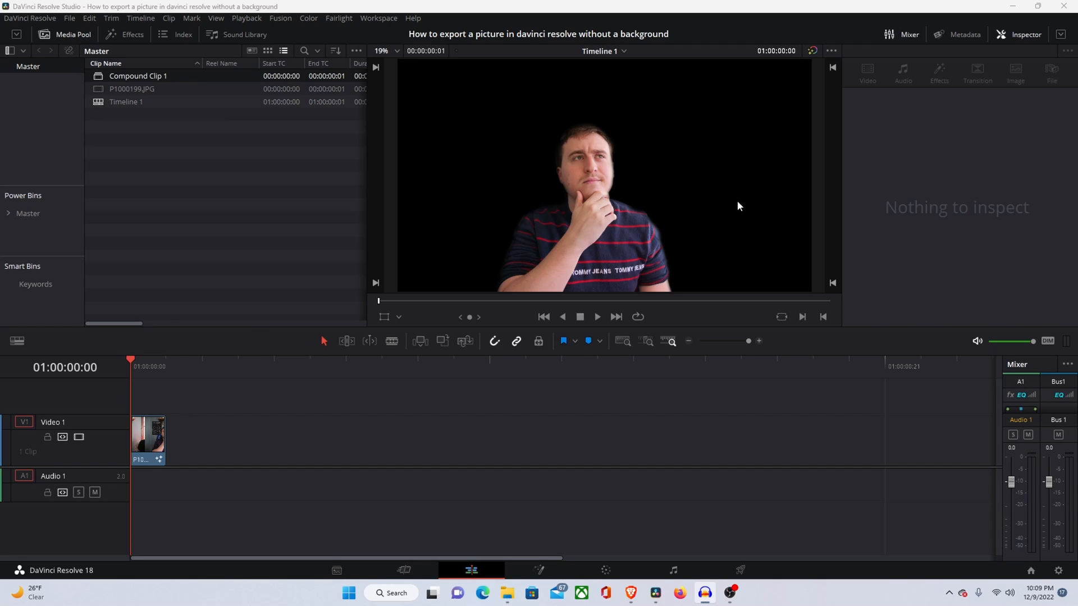
Step: Switch to the Color page for the headshot clip
left_click(538, 570)
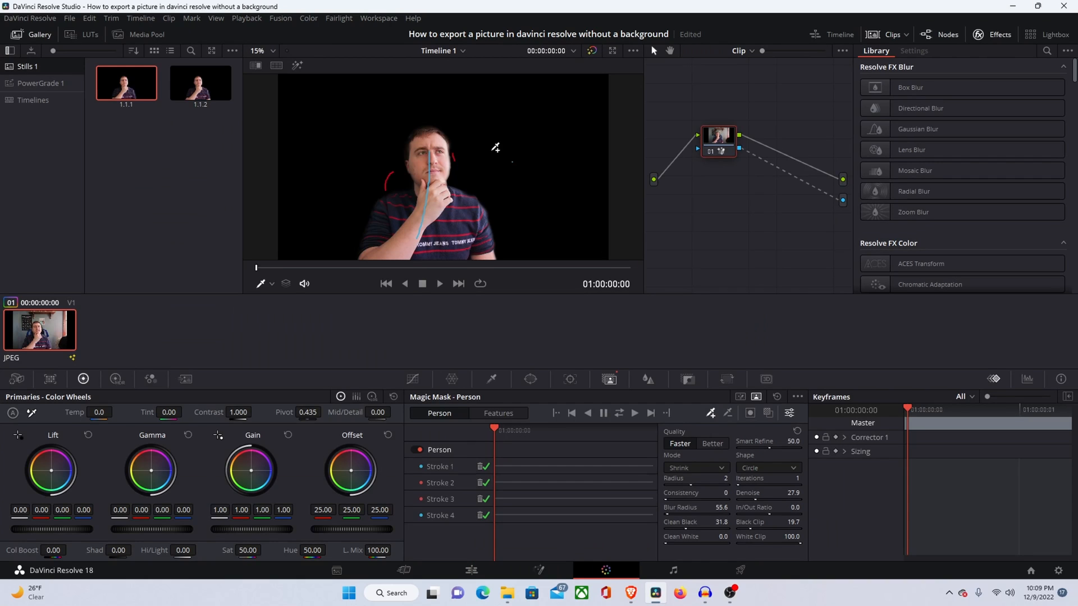
Step: Grab the masked headshot frame as a gallery still, then return to the Edit page
right_click(495, 147)
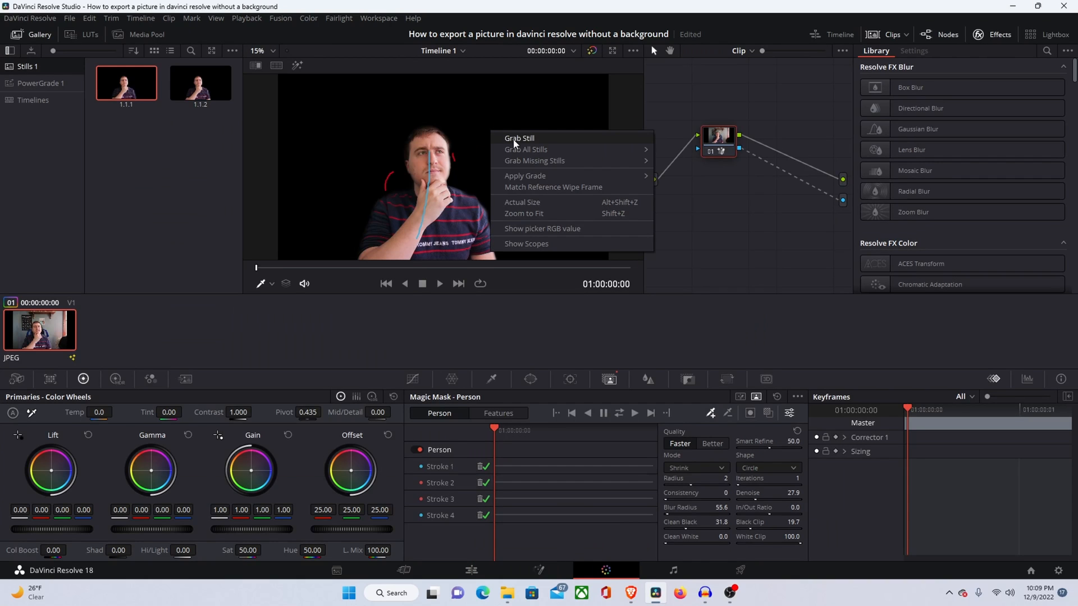
left_click(519, 139)
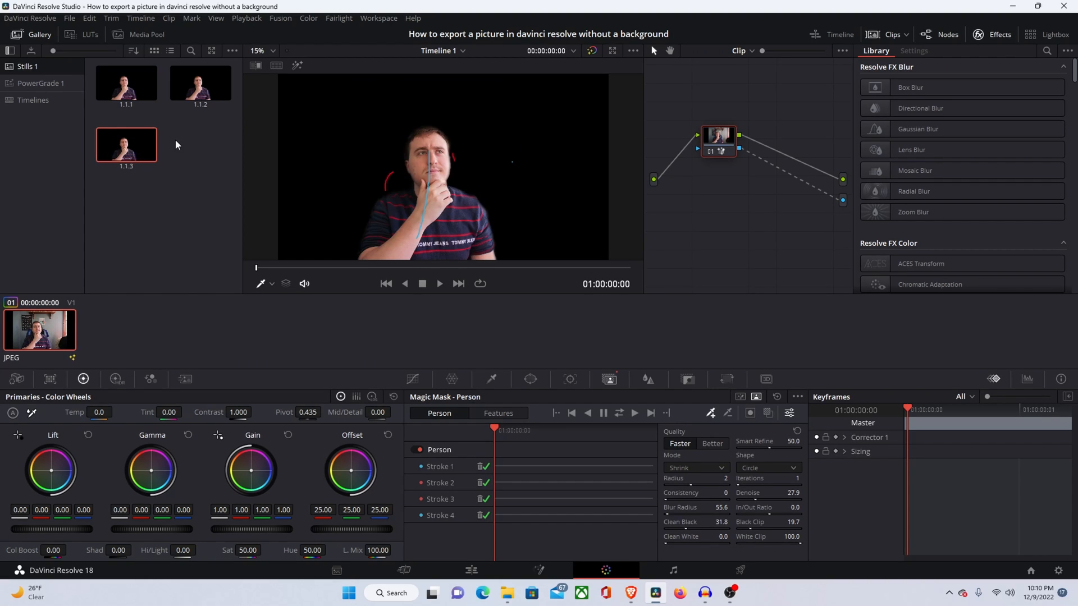
mouse_move(340, 124)
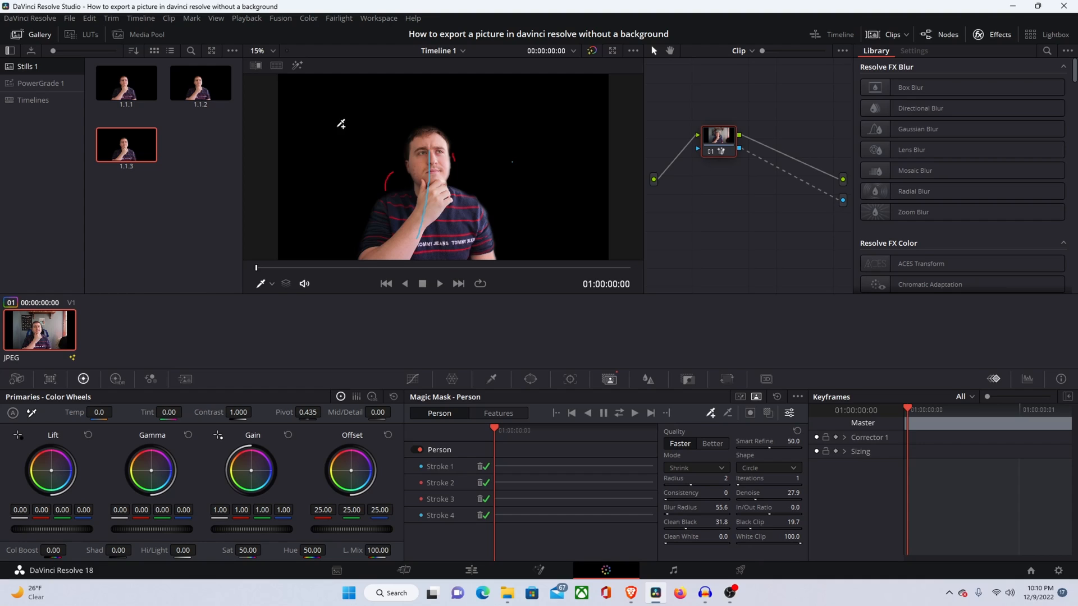
mouse_move(333, 119)
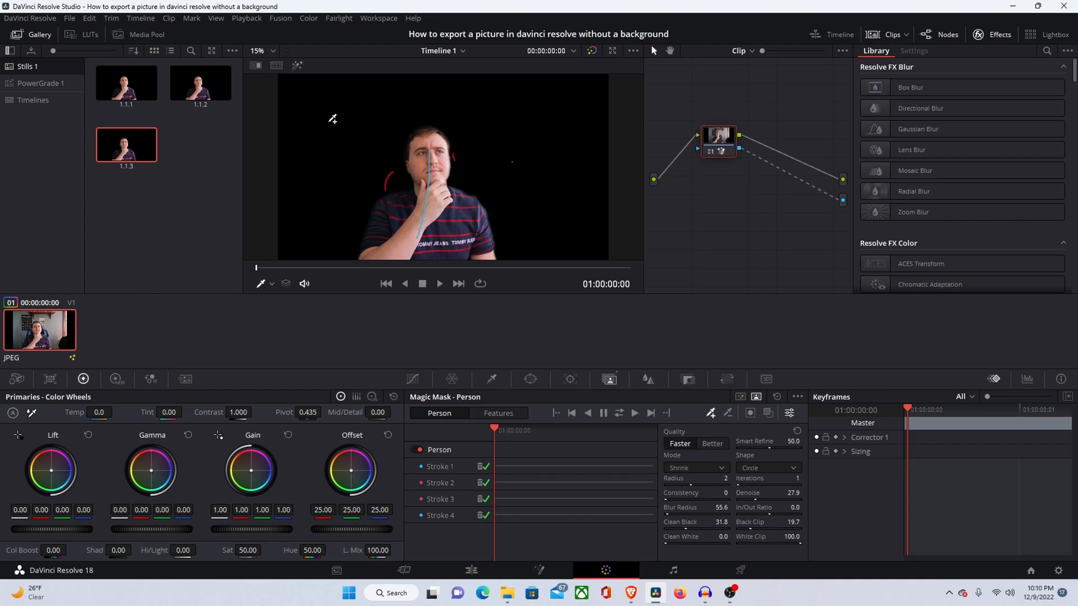
mouse_move(316, 165)
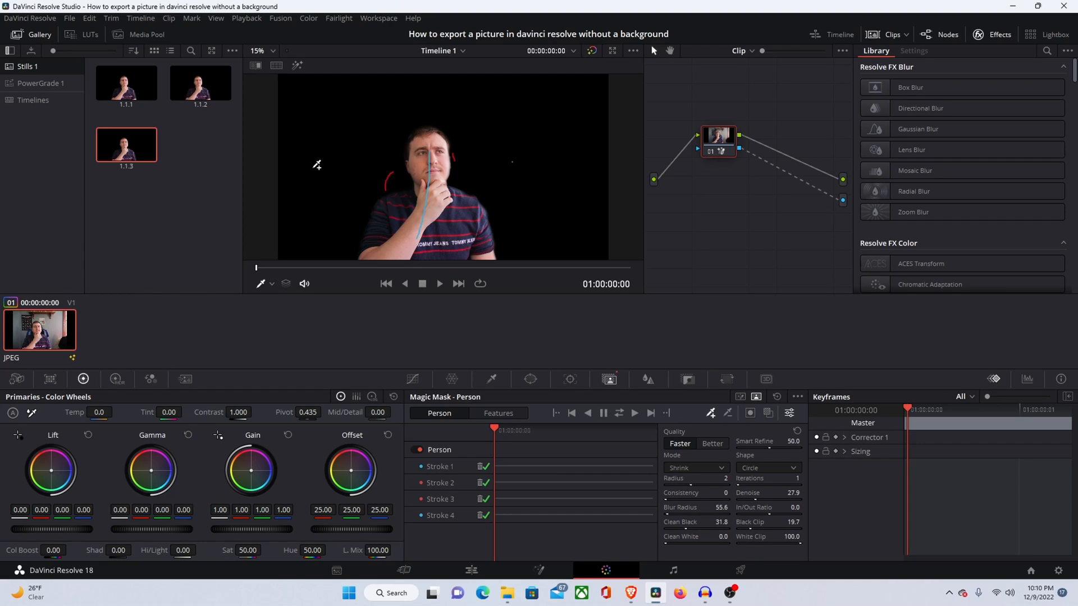
mouse_move(545, 153)
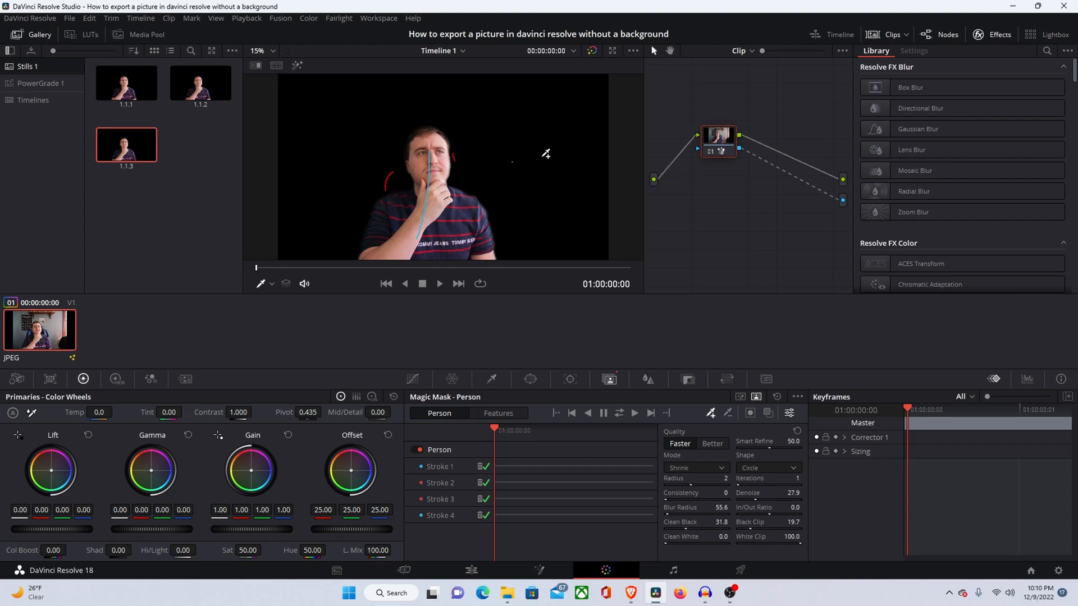
left_click(471, 570)
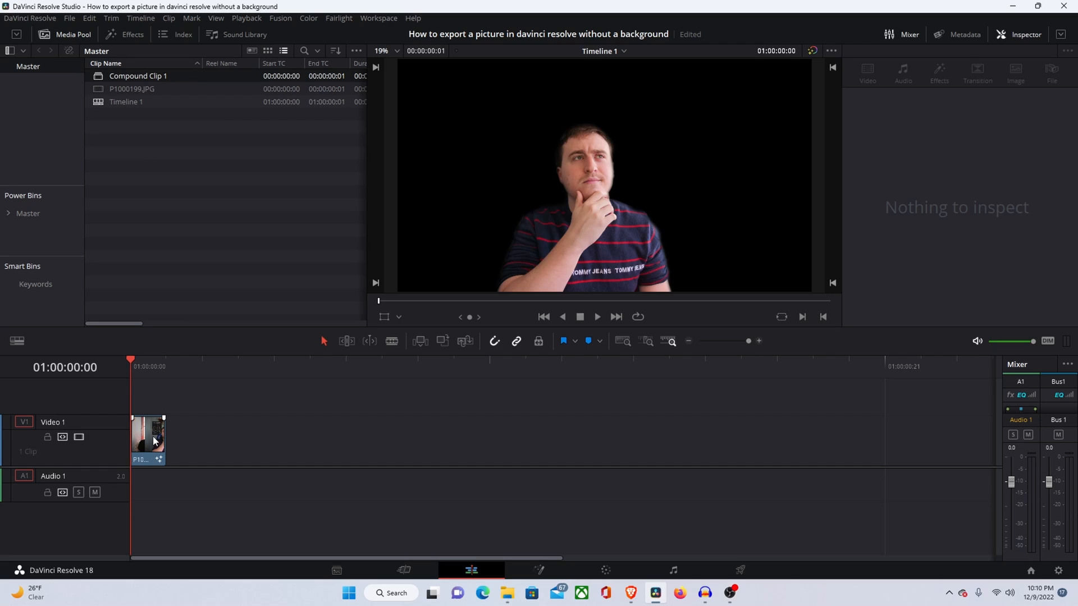
Step: Nest the masked headshot clip as Compound Clip 2 and bring it into Fusion
left_click(148, 433)
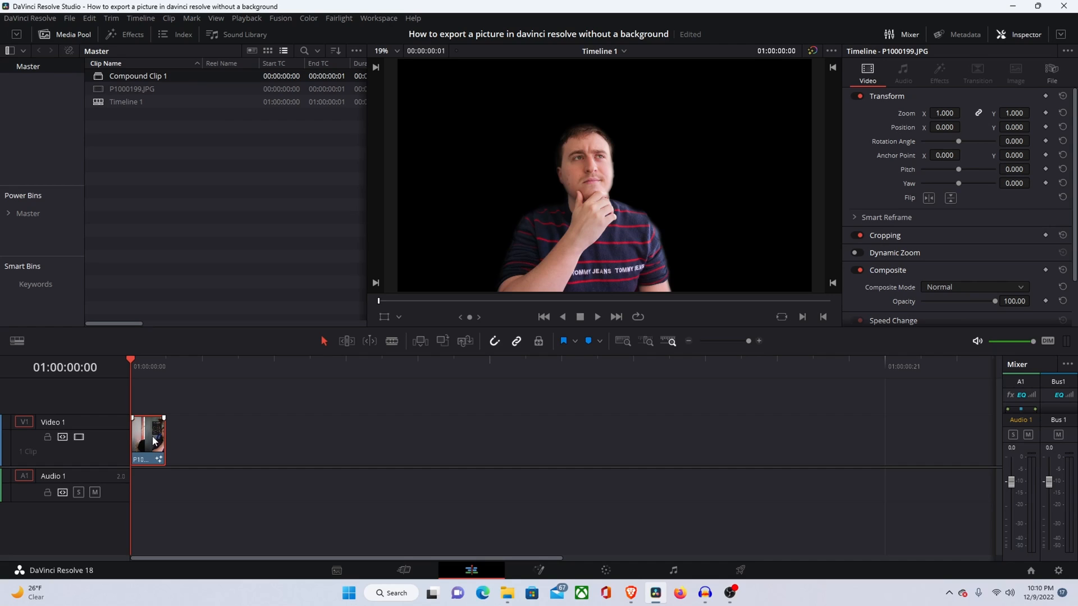
right_click(147, 437)
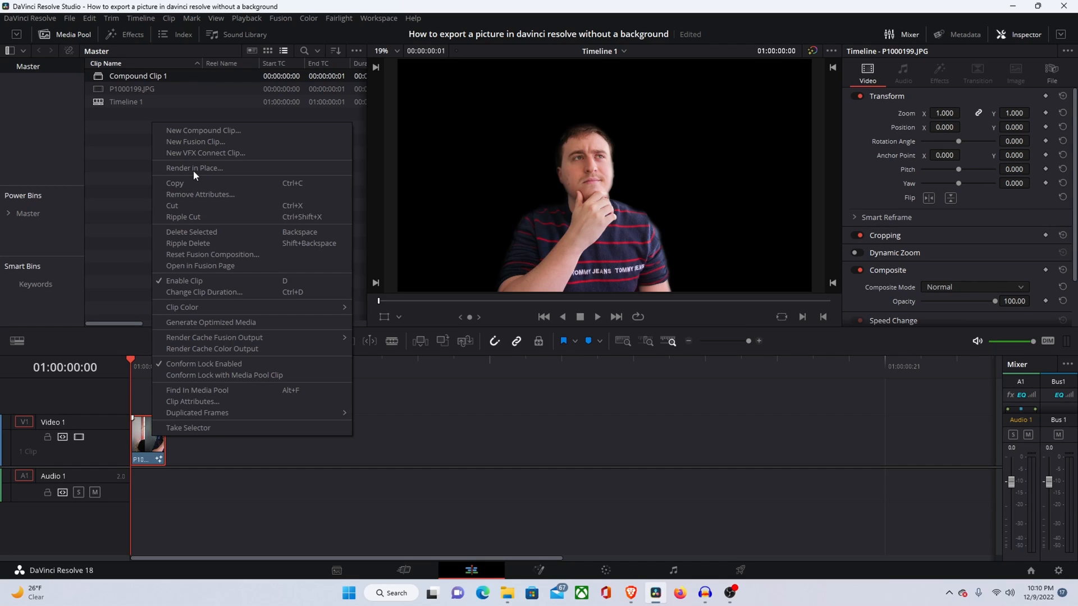
mouse_move(195, 134)
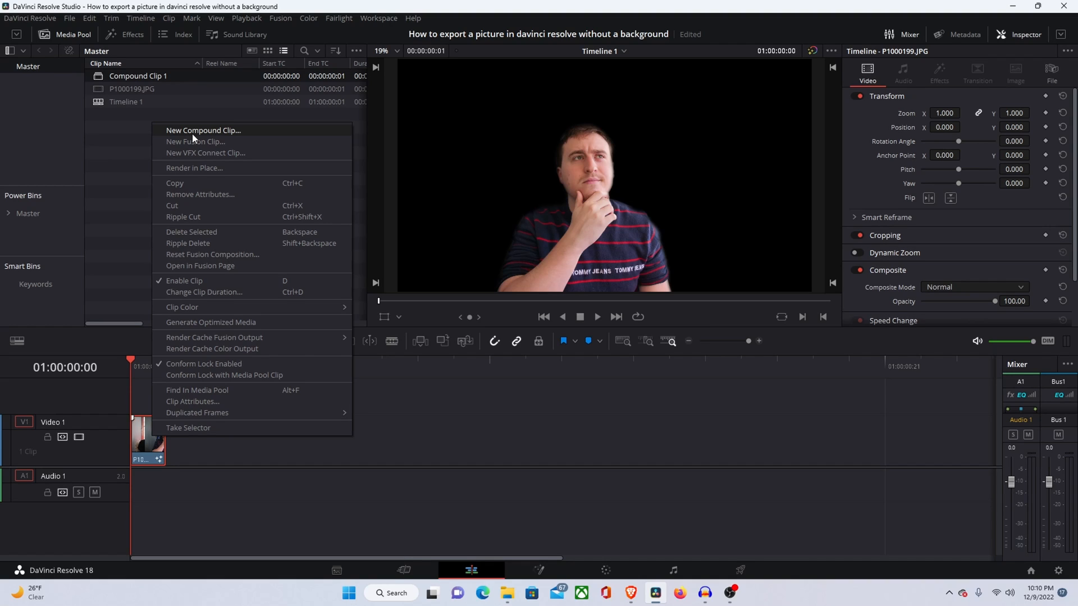
left_click(203, 131)
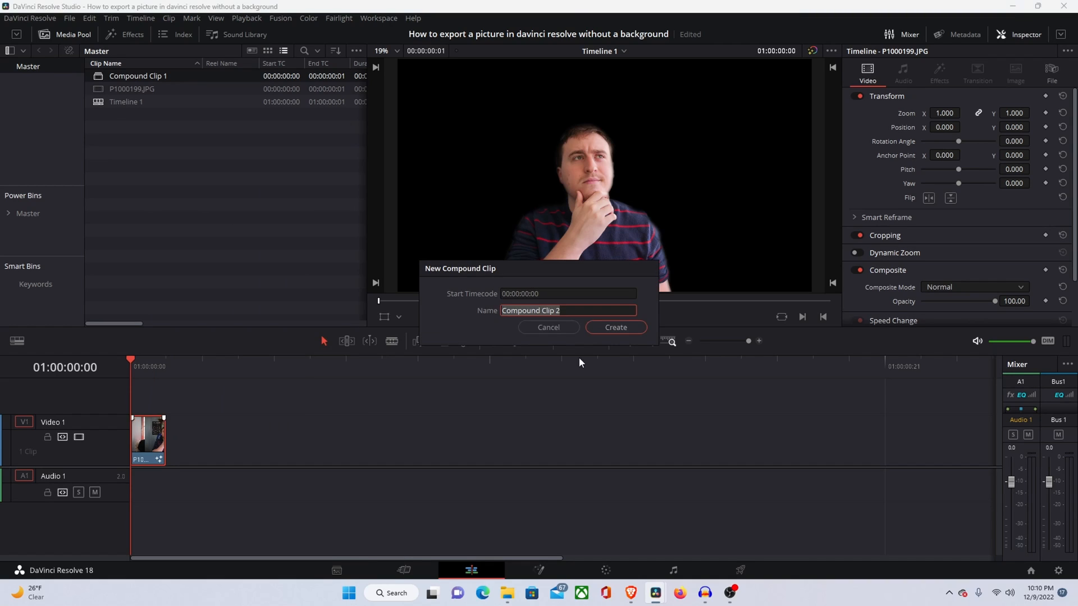
left_click(614, 327)
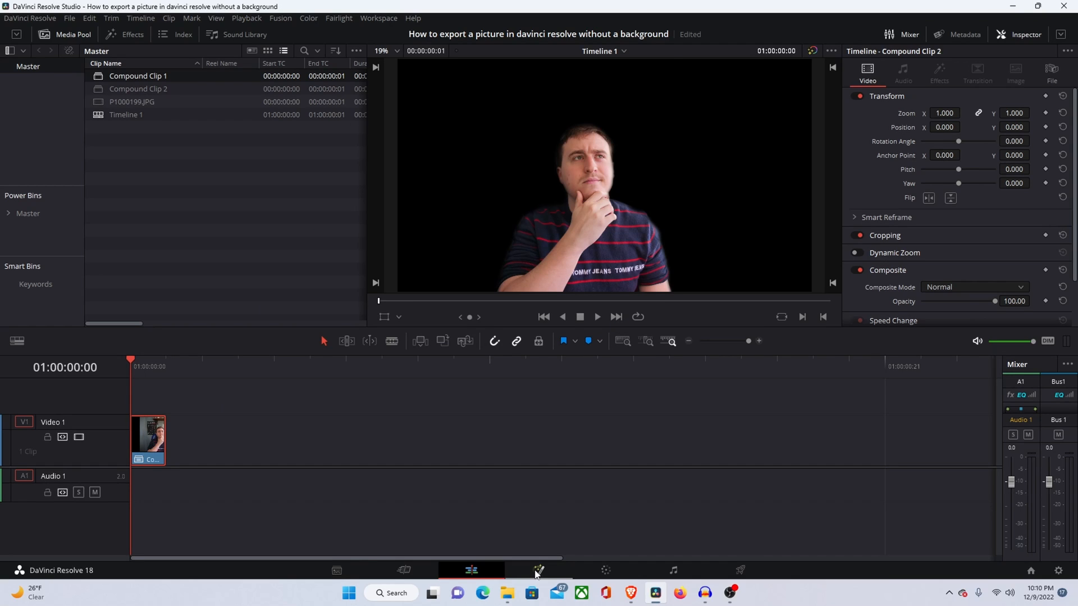
mouse_move(539, 570)
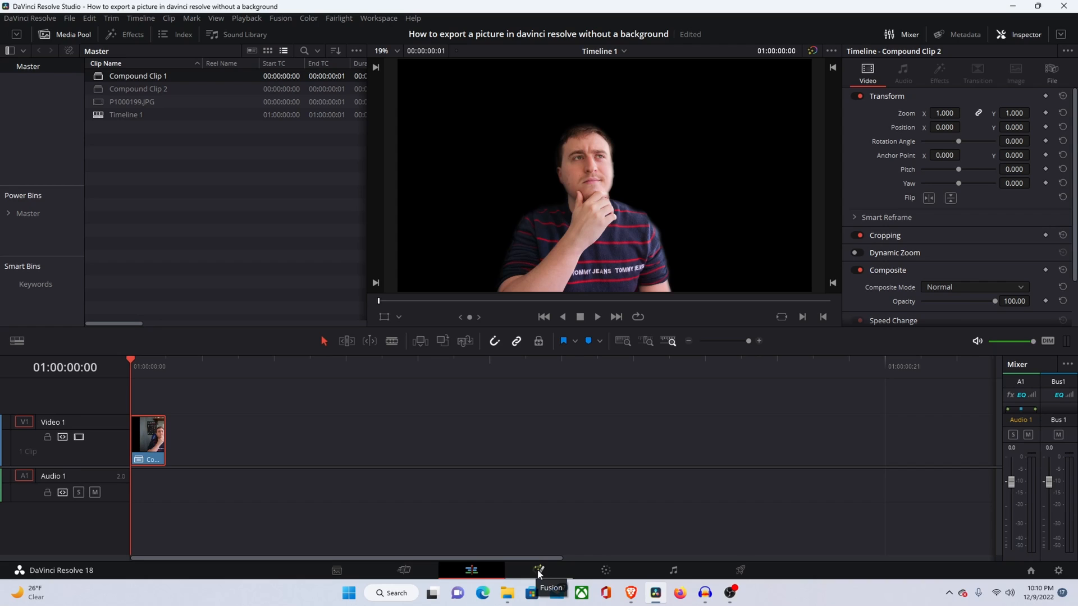
left_click(538, 570)
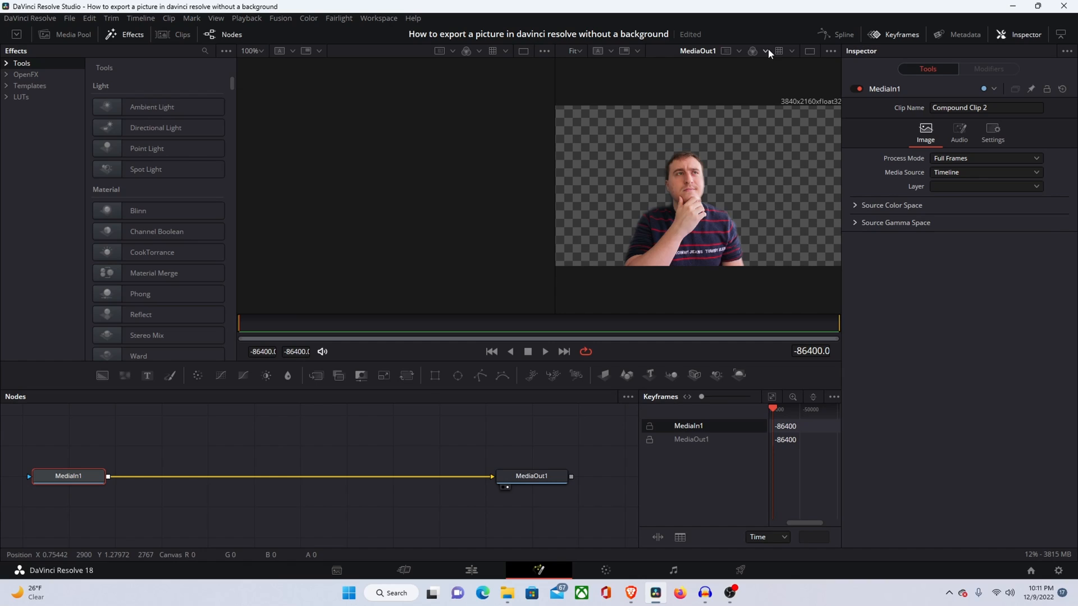
mouse_move(830, 51)
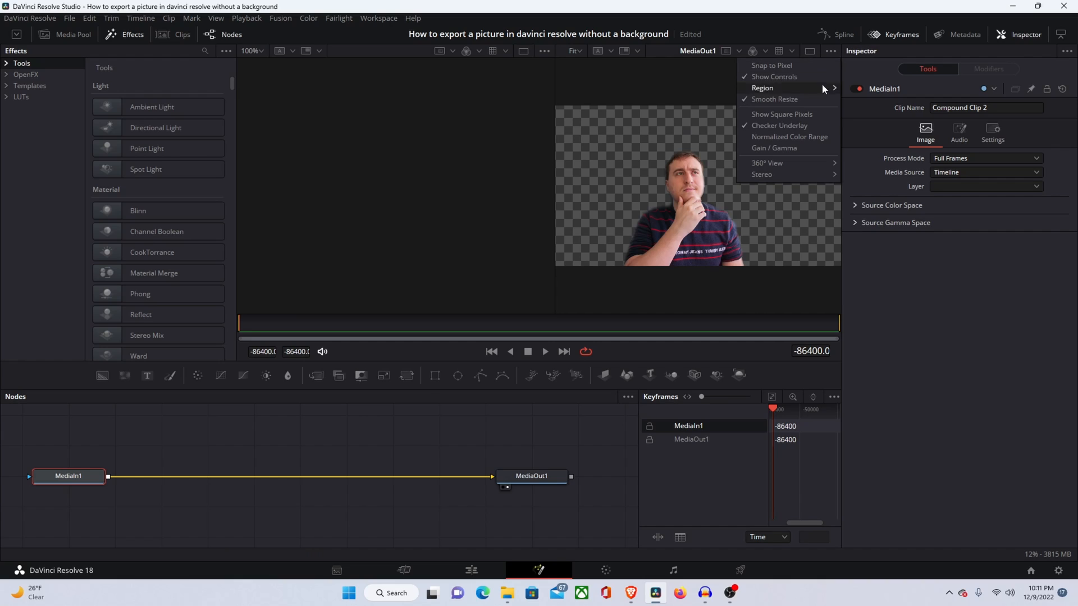
mouse_move(780, 126)
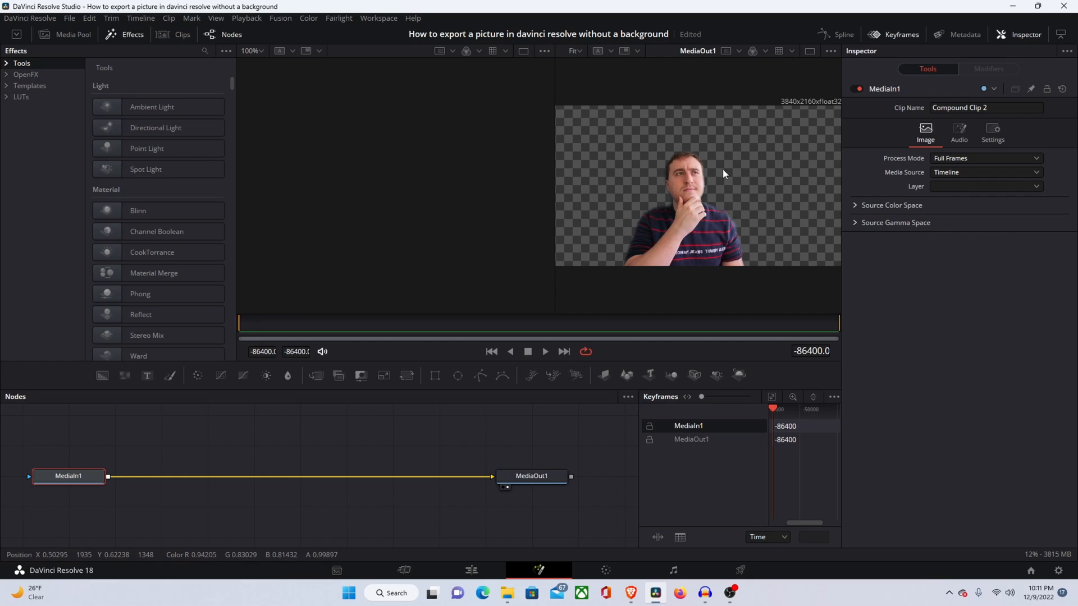
Step: Save the Fusion viewer image to the Desktop with the default file name
right_click(722, 174)
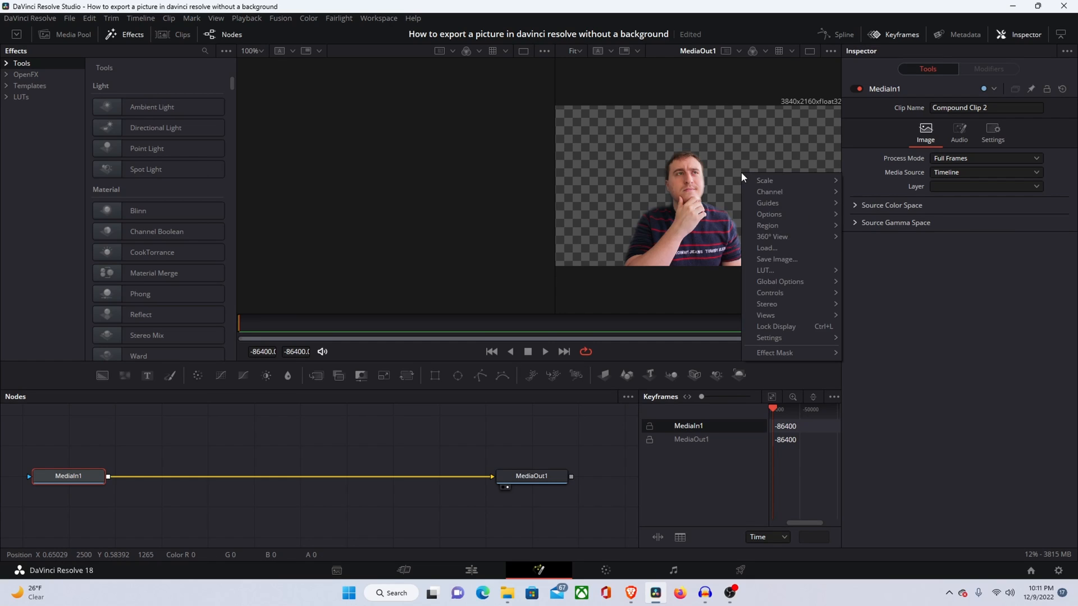
mouse_move(776, 260)
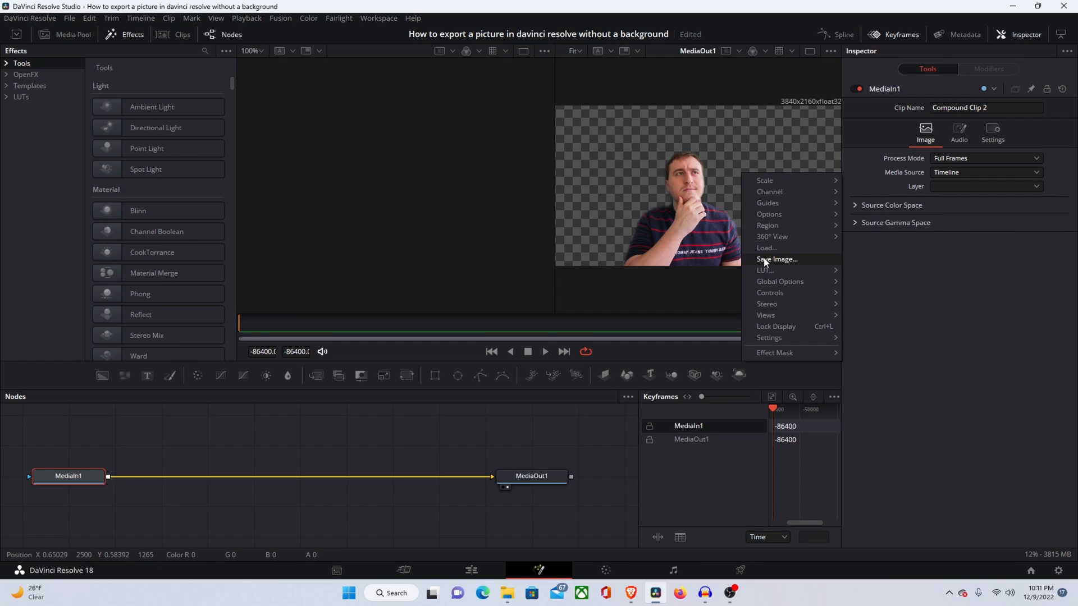
left_click(777, 261)
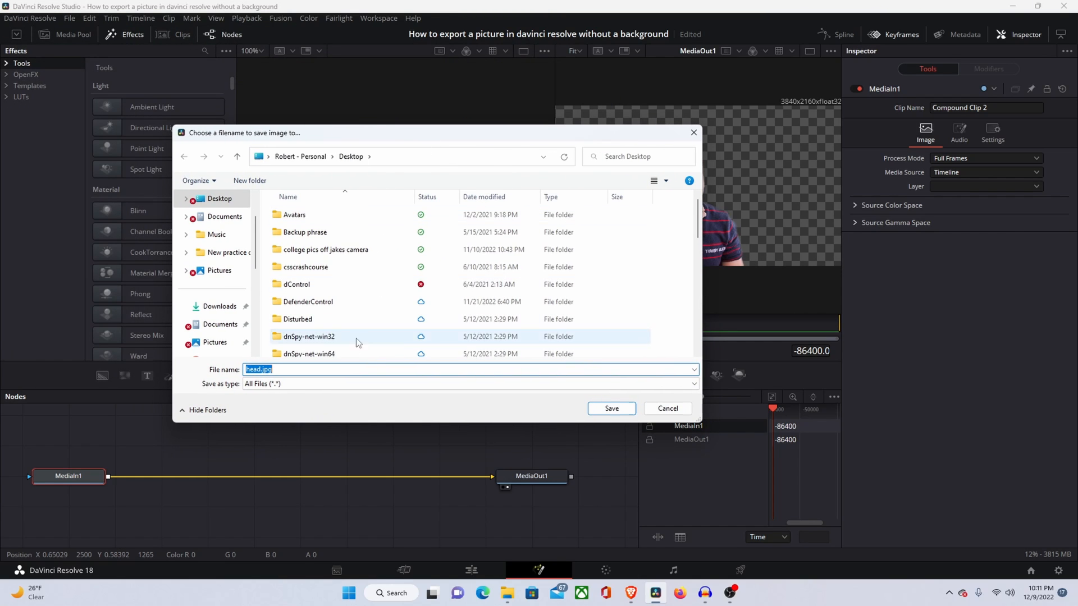
mouse_move(610, 408)
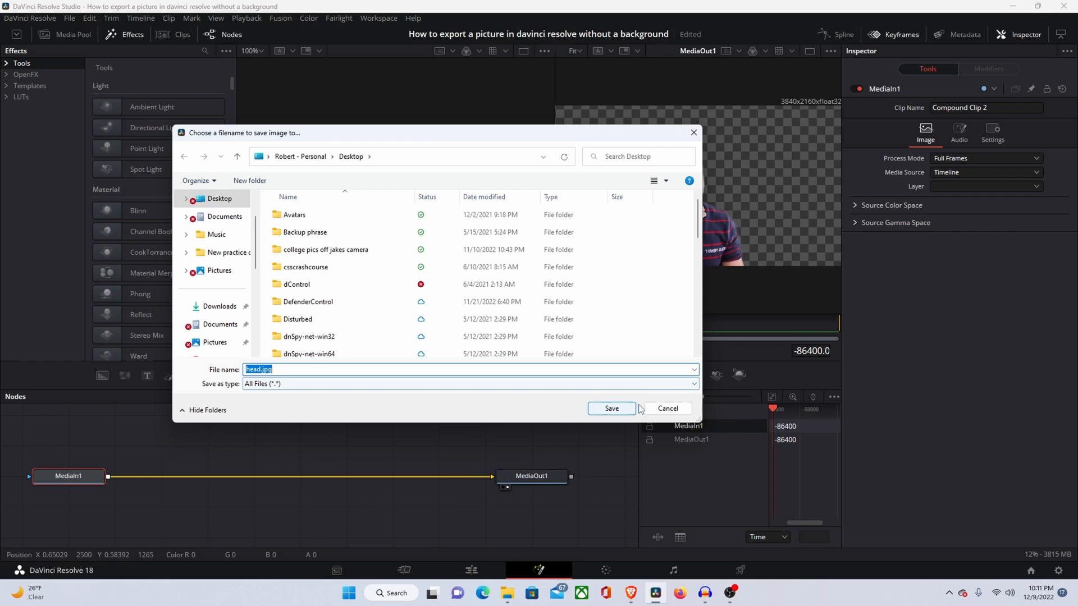
left_click(609, 408)
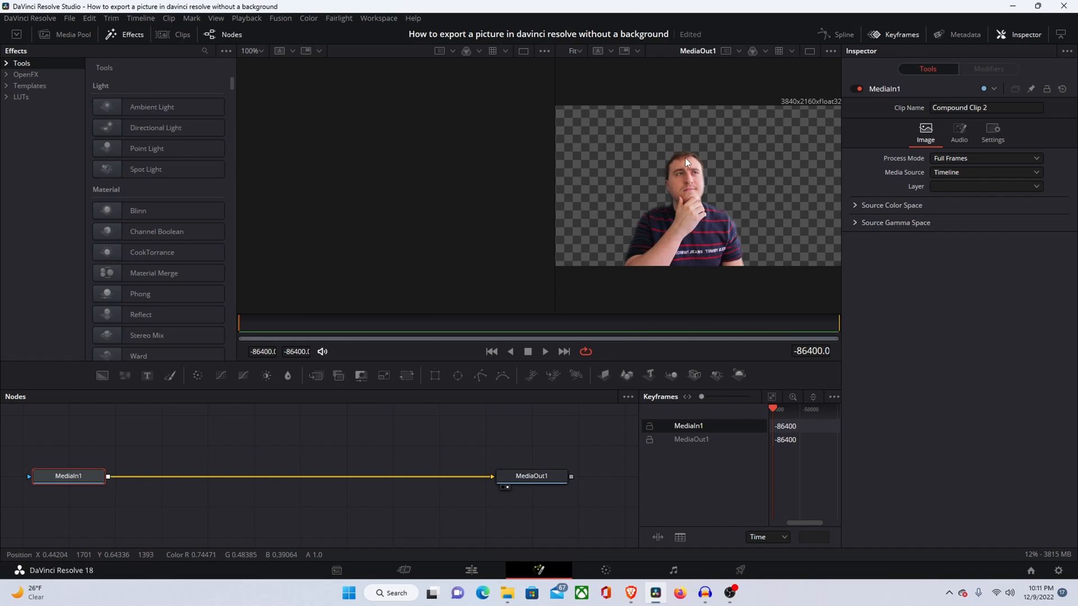
mouse_move(536, 165)
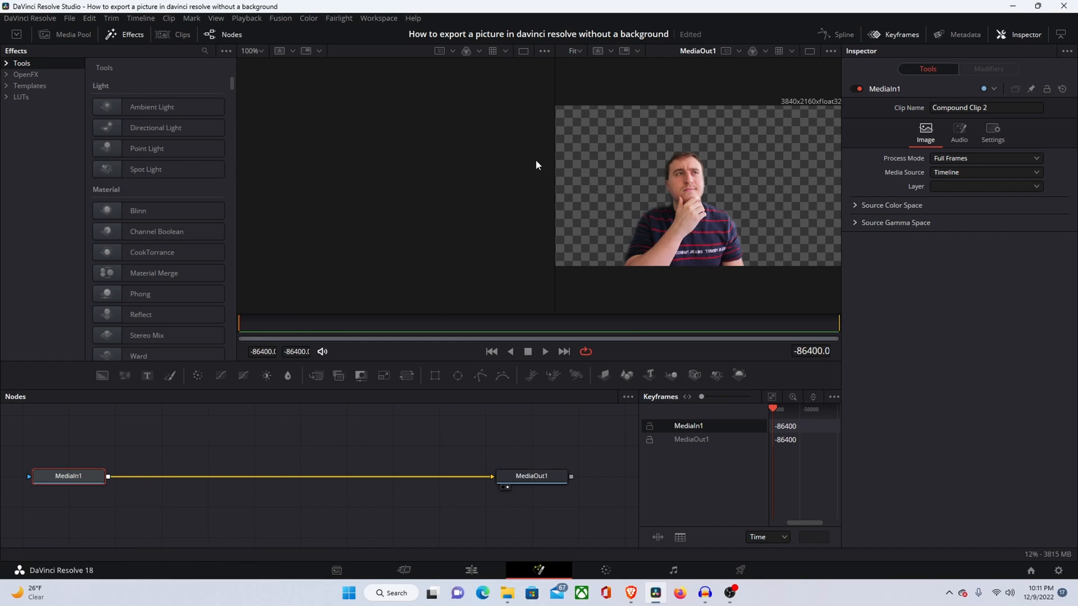
mouse_move(484, 155)
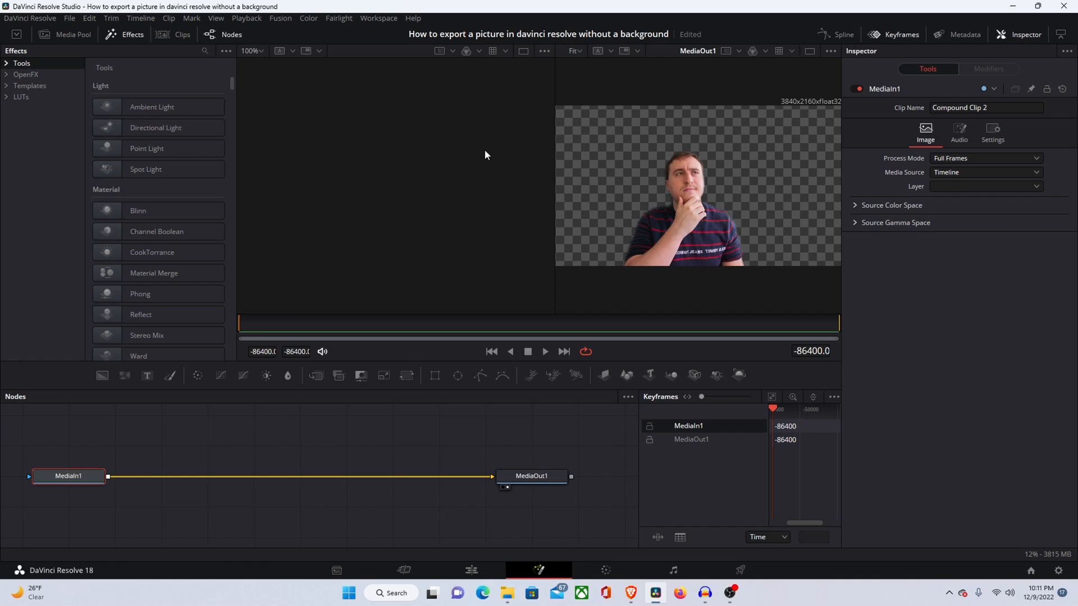
mouse_move(489, 153)
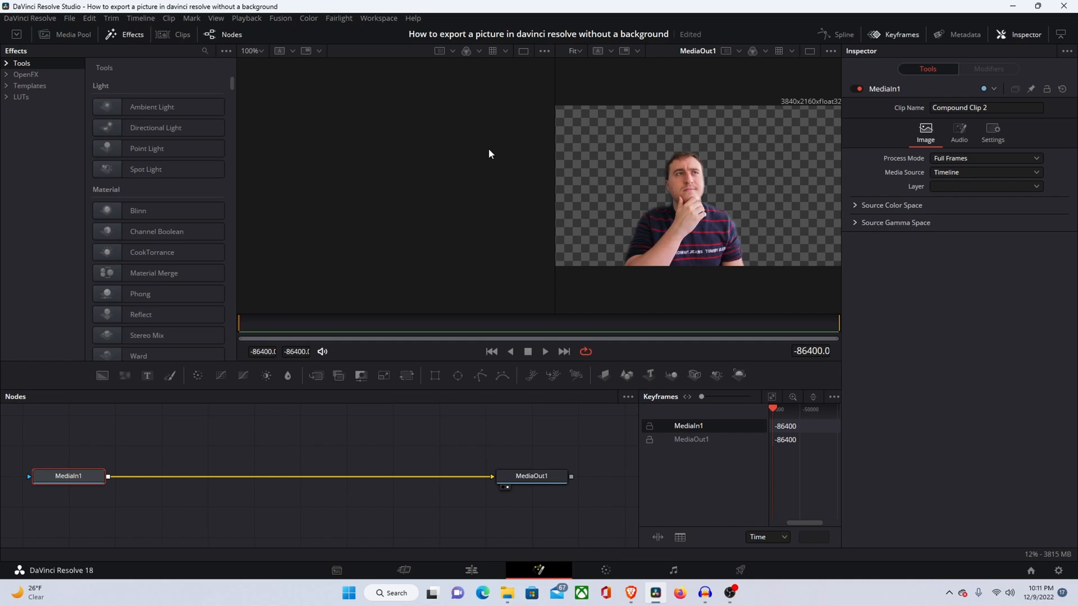
mouse_move(491, 154)
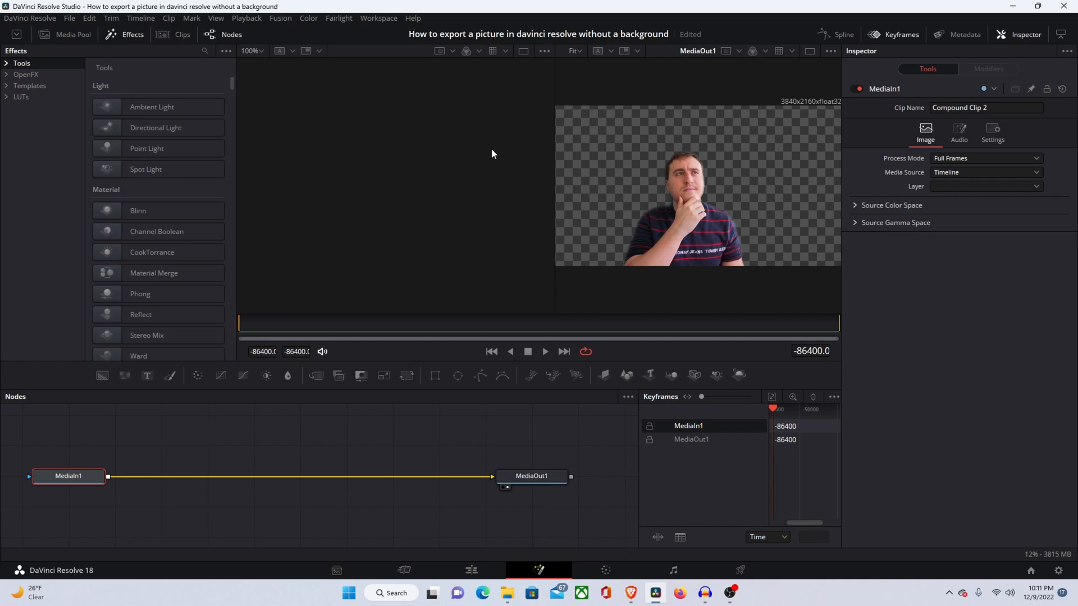
mouse_move(512, 156)
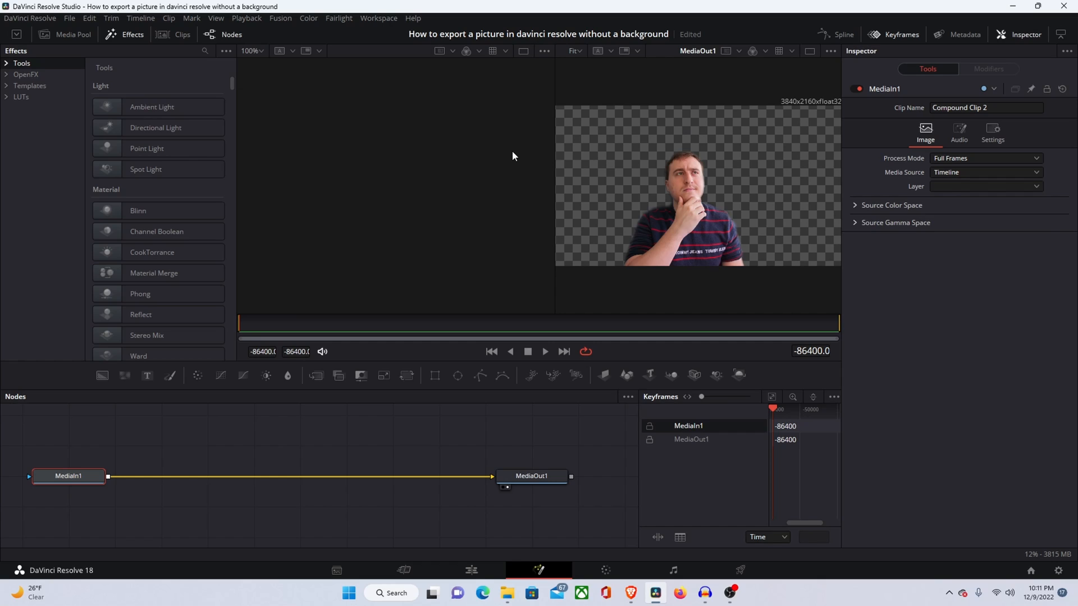